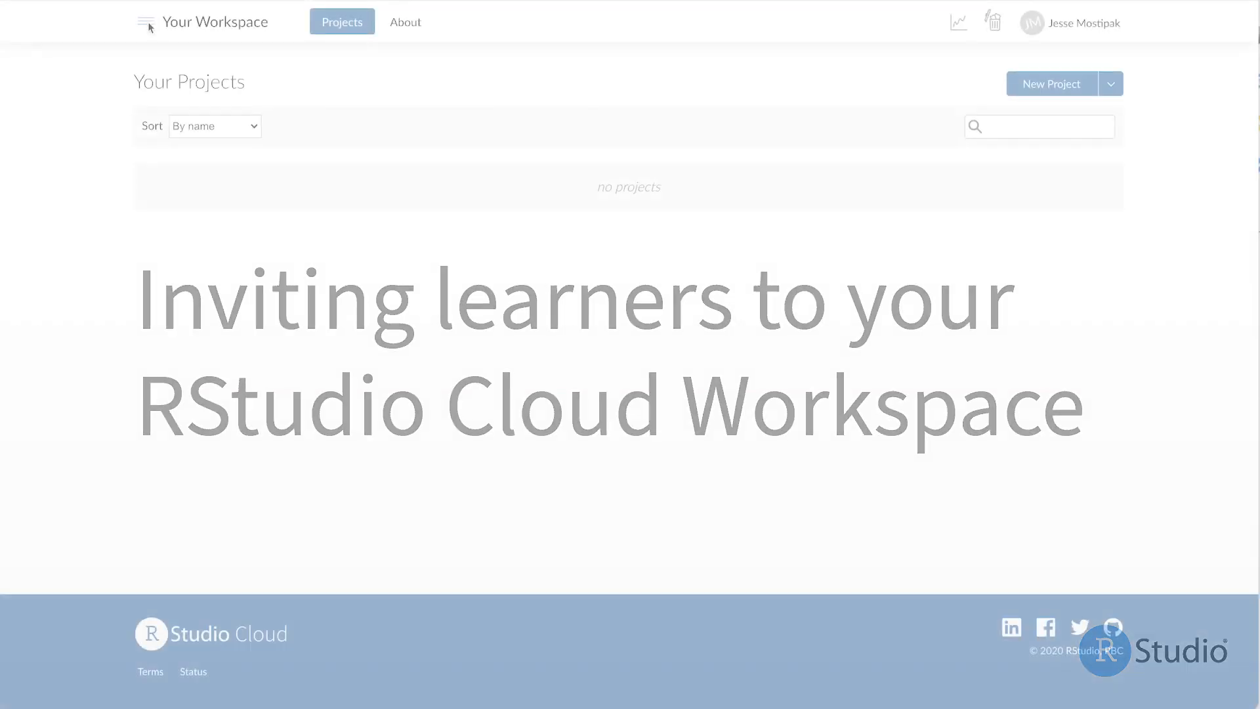
- Open the 'Fall 2021 - Data Visualization' space from the sidebar's Spaces list
left_click(147, 22)
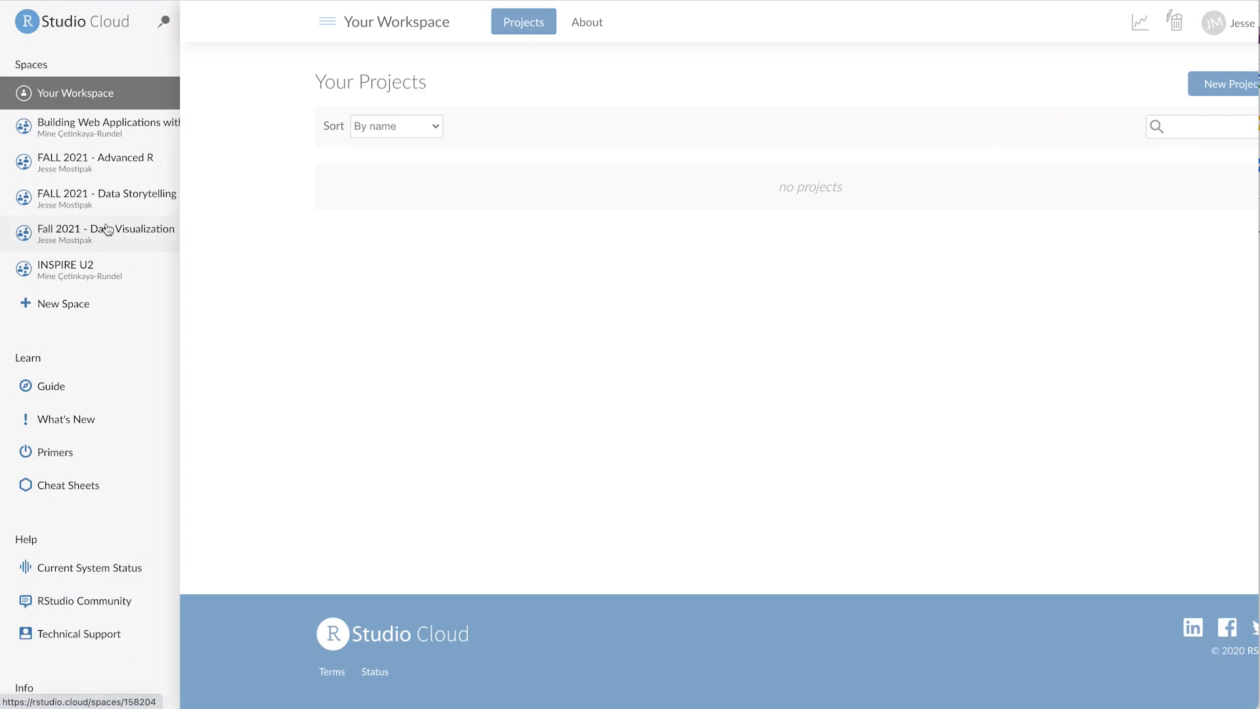
left_click(101, 234)
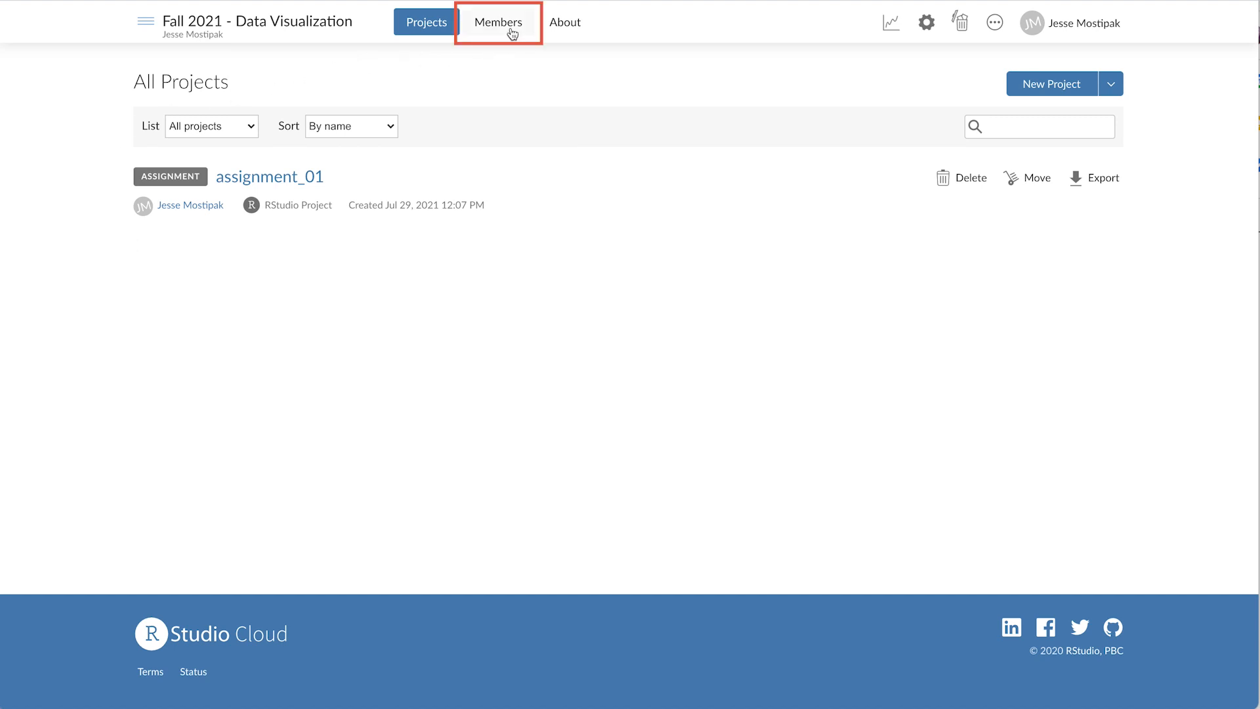
- Show the space's Members list and its access and permission Options panel
left_click(497, 22)
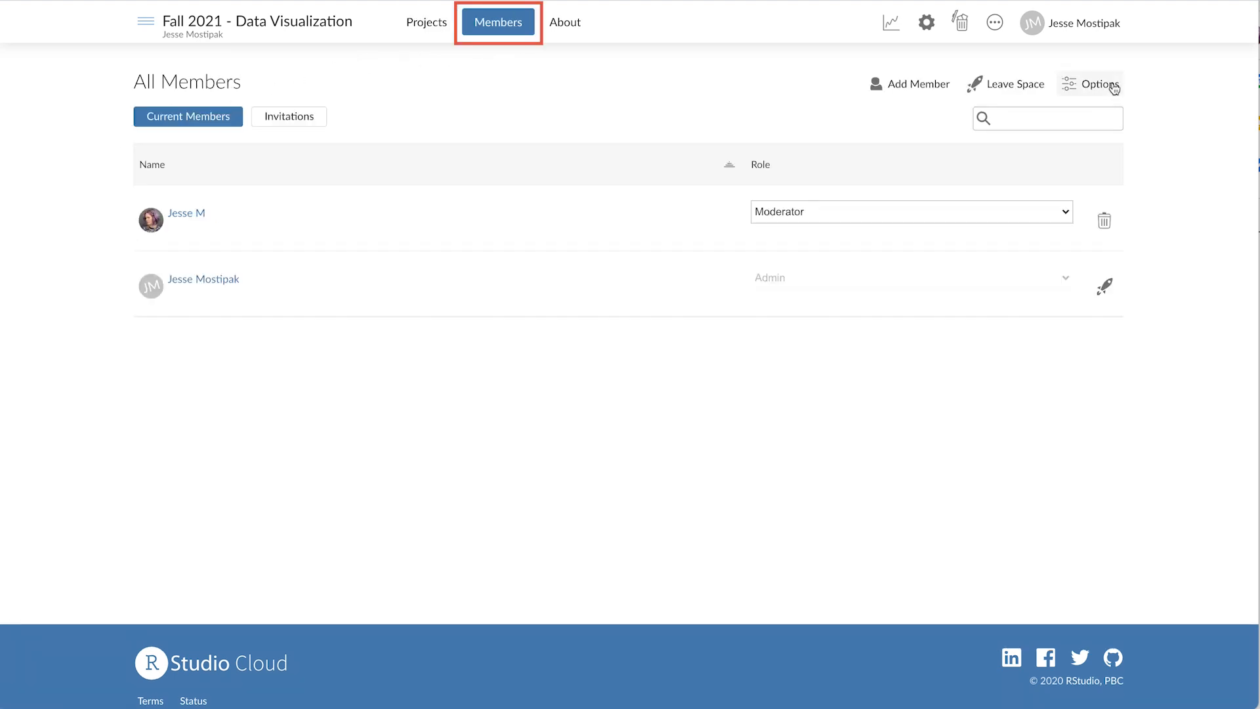
mouse_move(1166, 87)
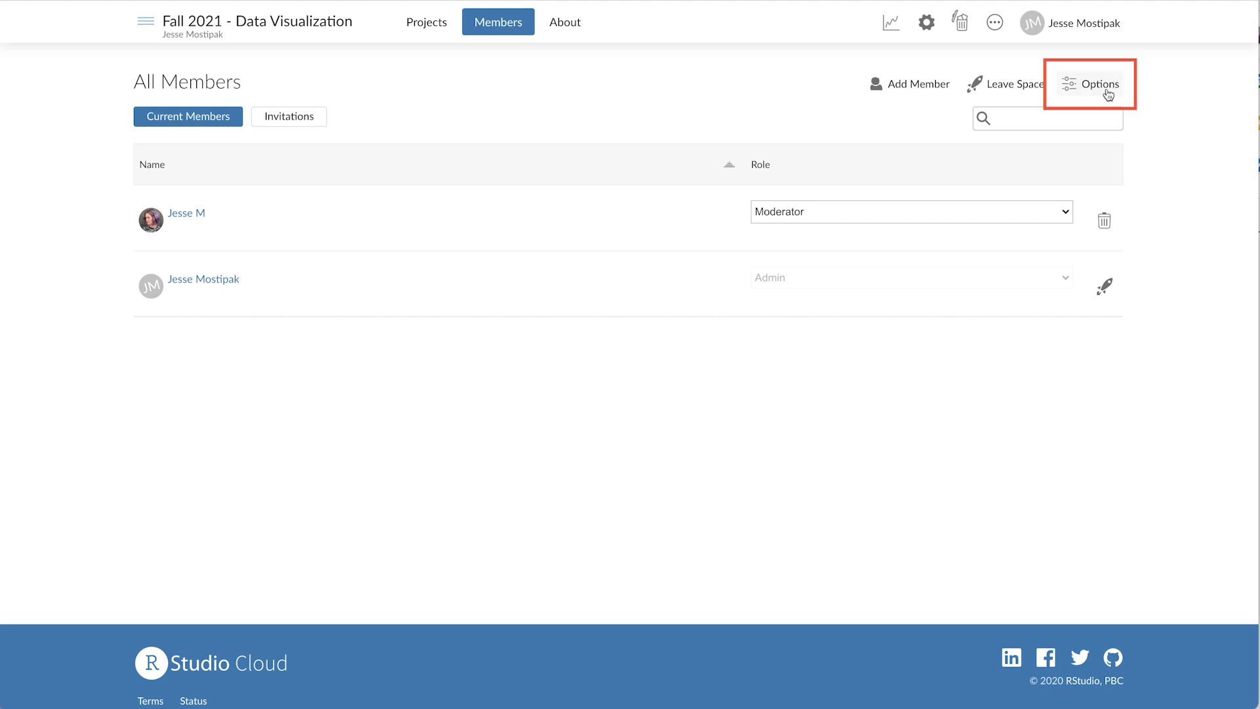
left_click(1099, 84)
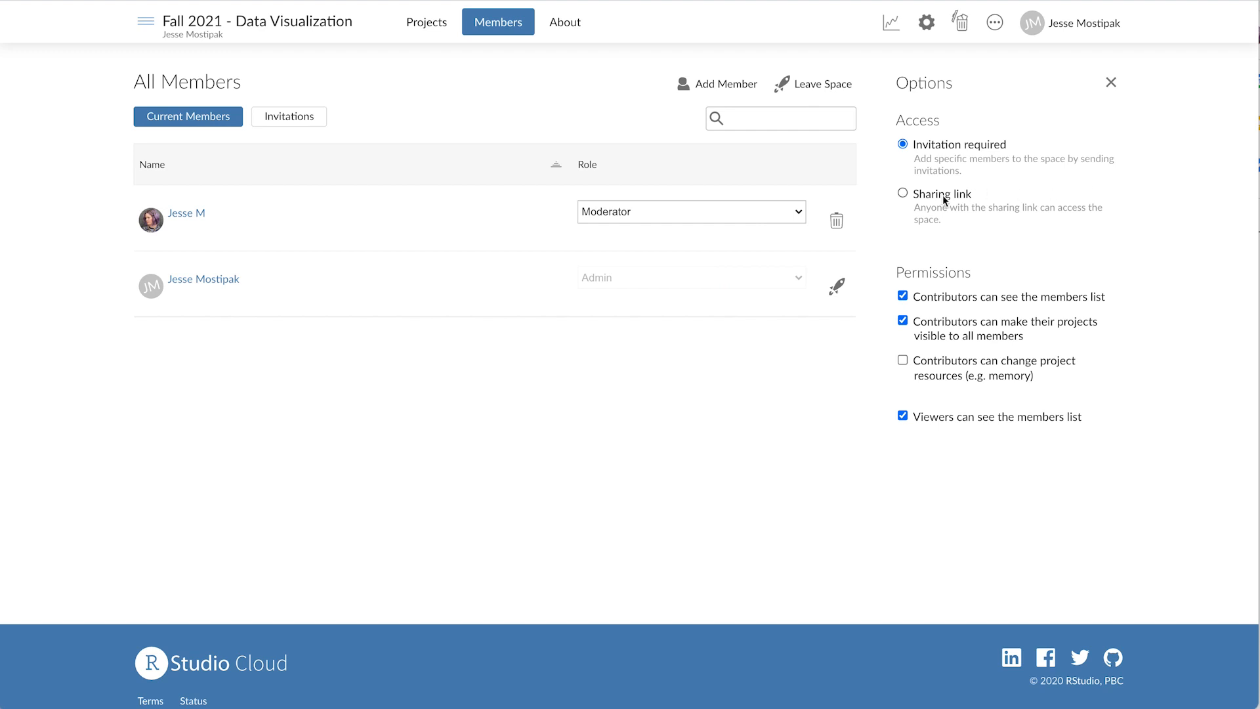
- Enable sharing-link access as Contributor, hide the members list, and toggle project resource permissions
left_click(902, 194)
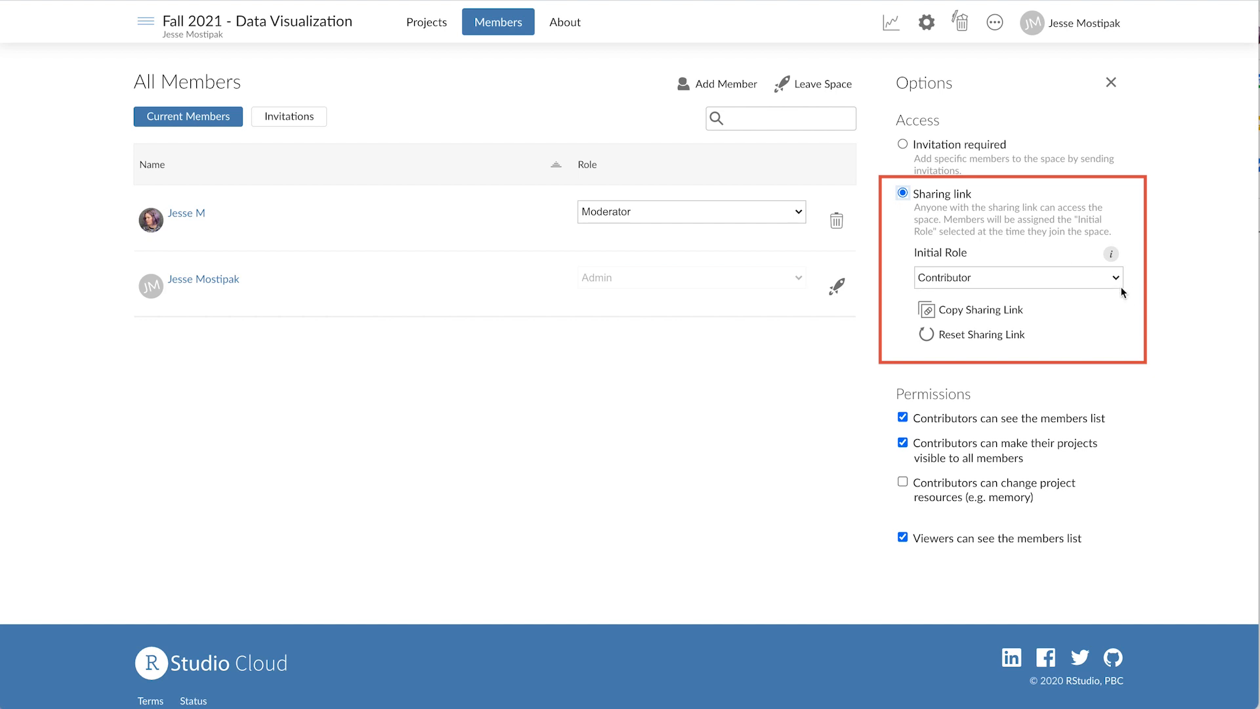
left_click(1018, 278)
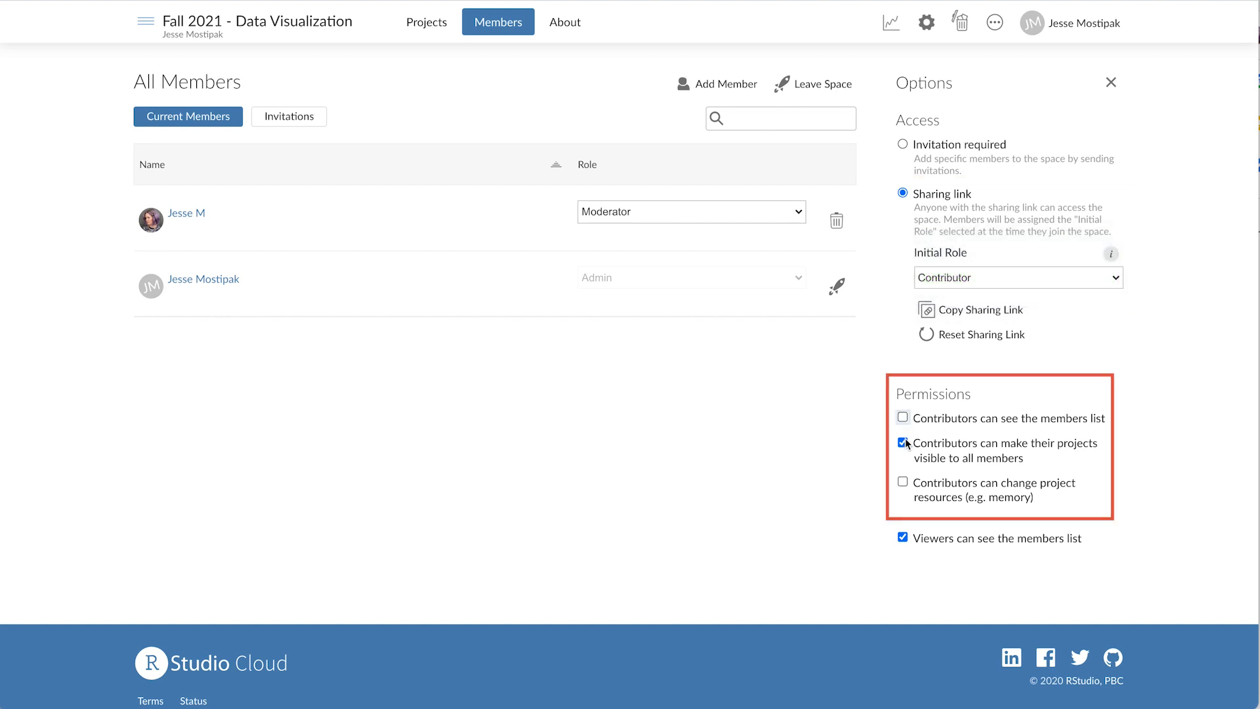
left_click(901, 482)
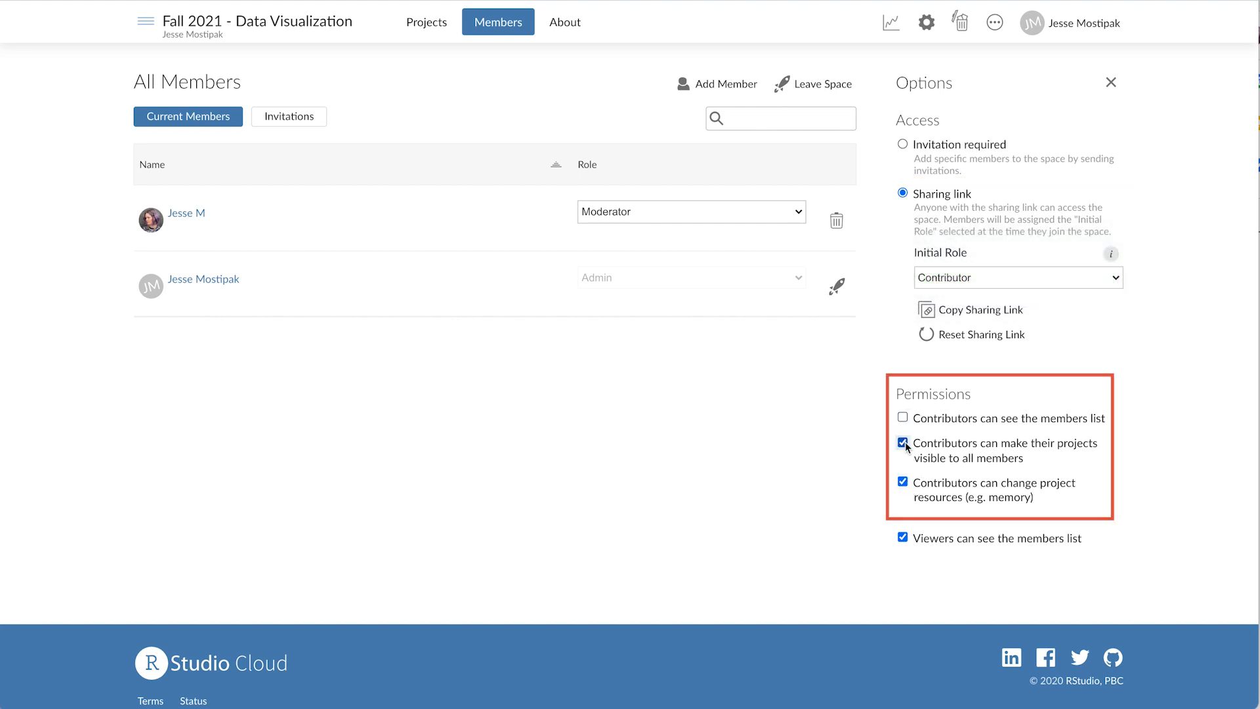
left_click(903, 418)
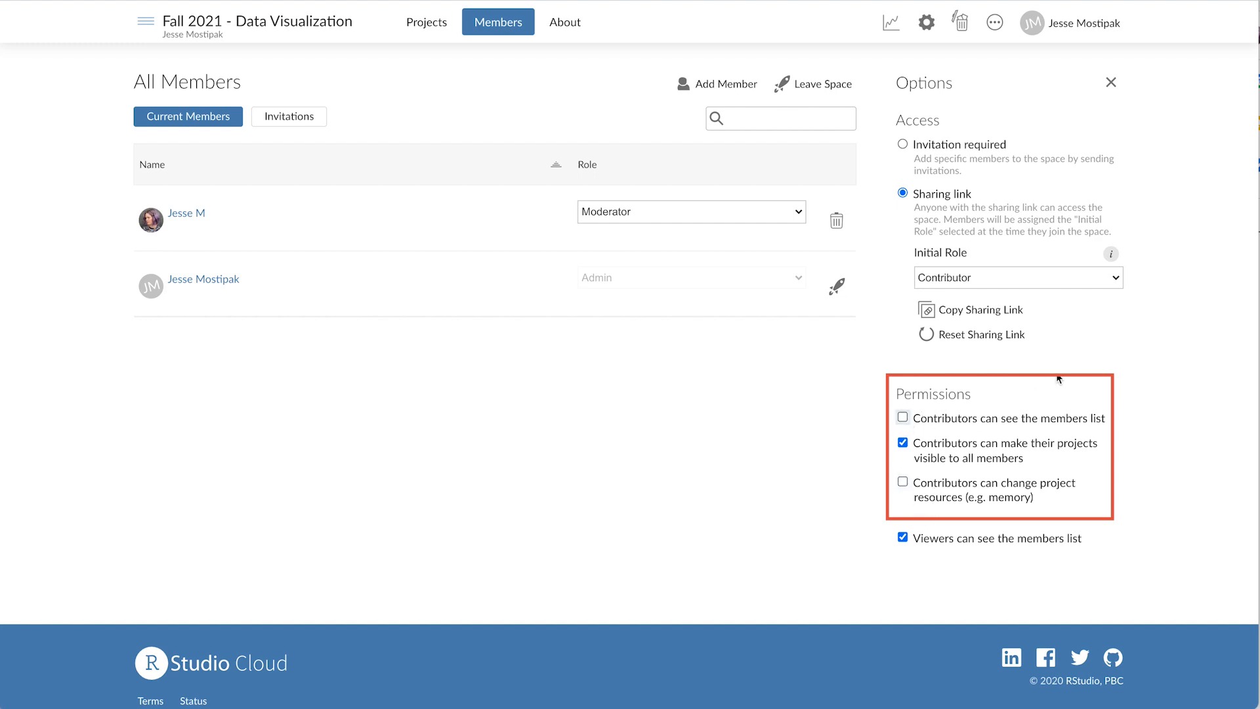
- Copy the sharing link, reset it, and switch access back to invitation required
left_click(972, 309)
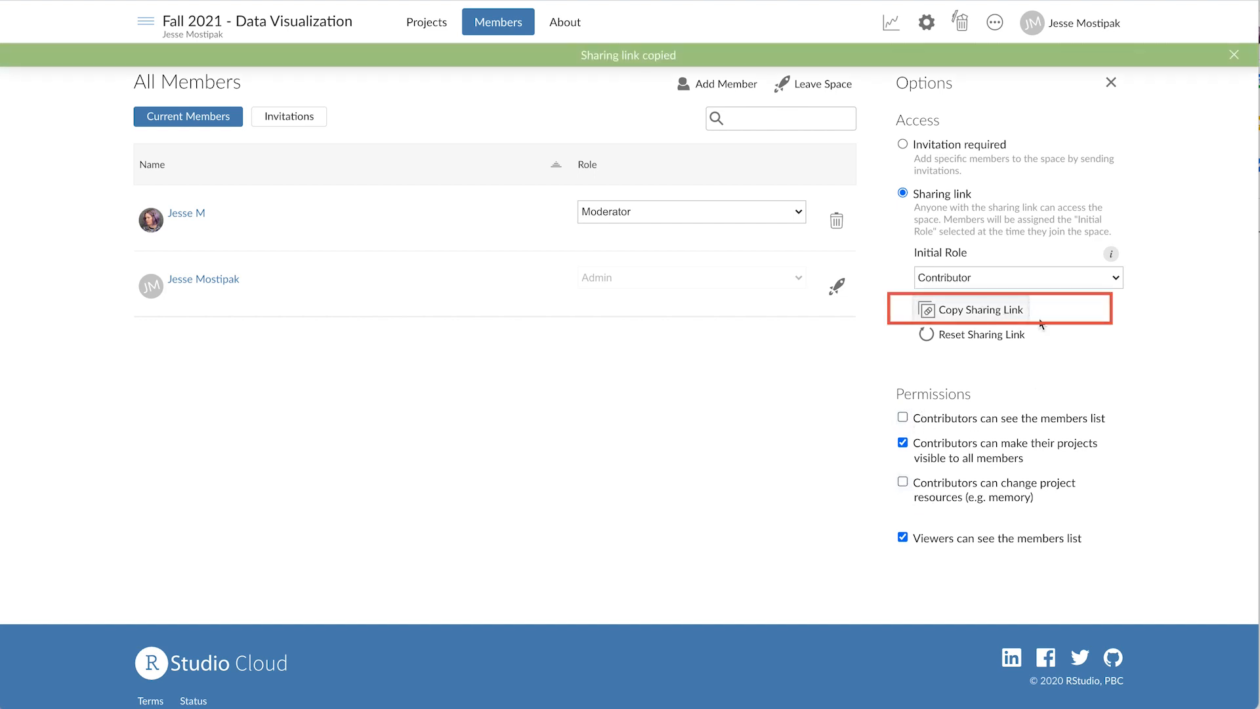
mouse_move(1109, 335)
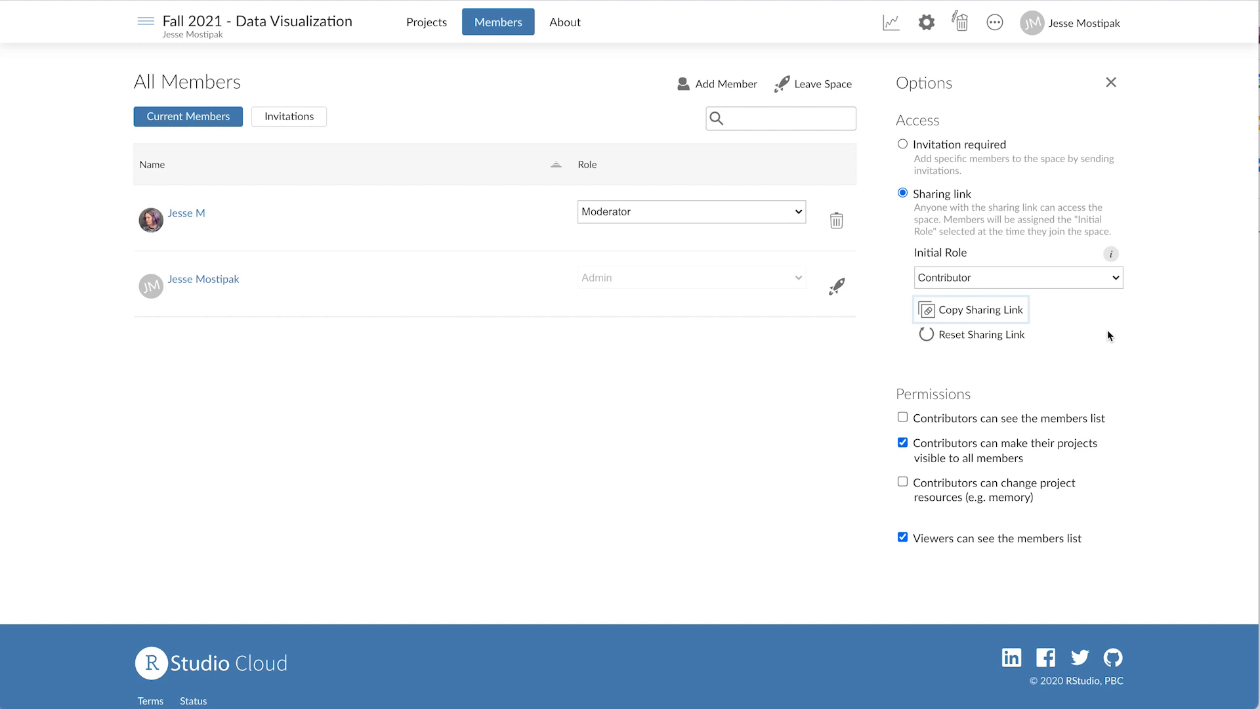
mouse_move(977, 342)
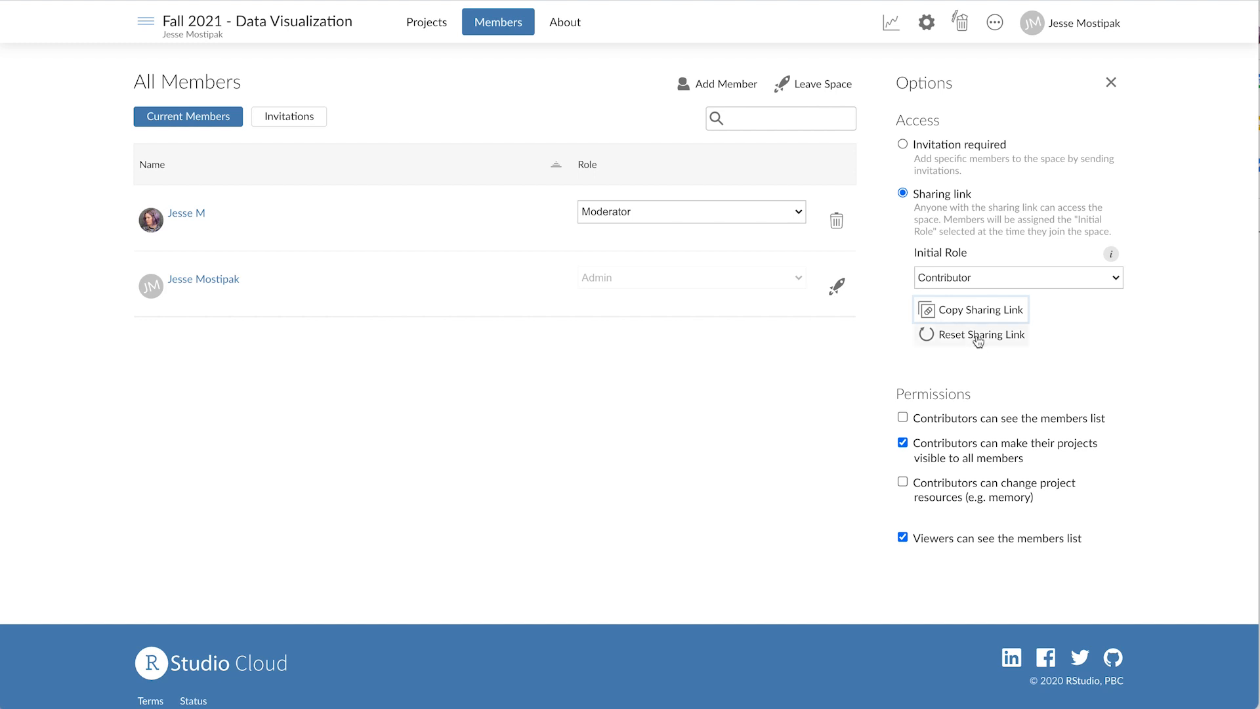
left_click(982, 335)
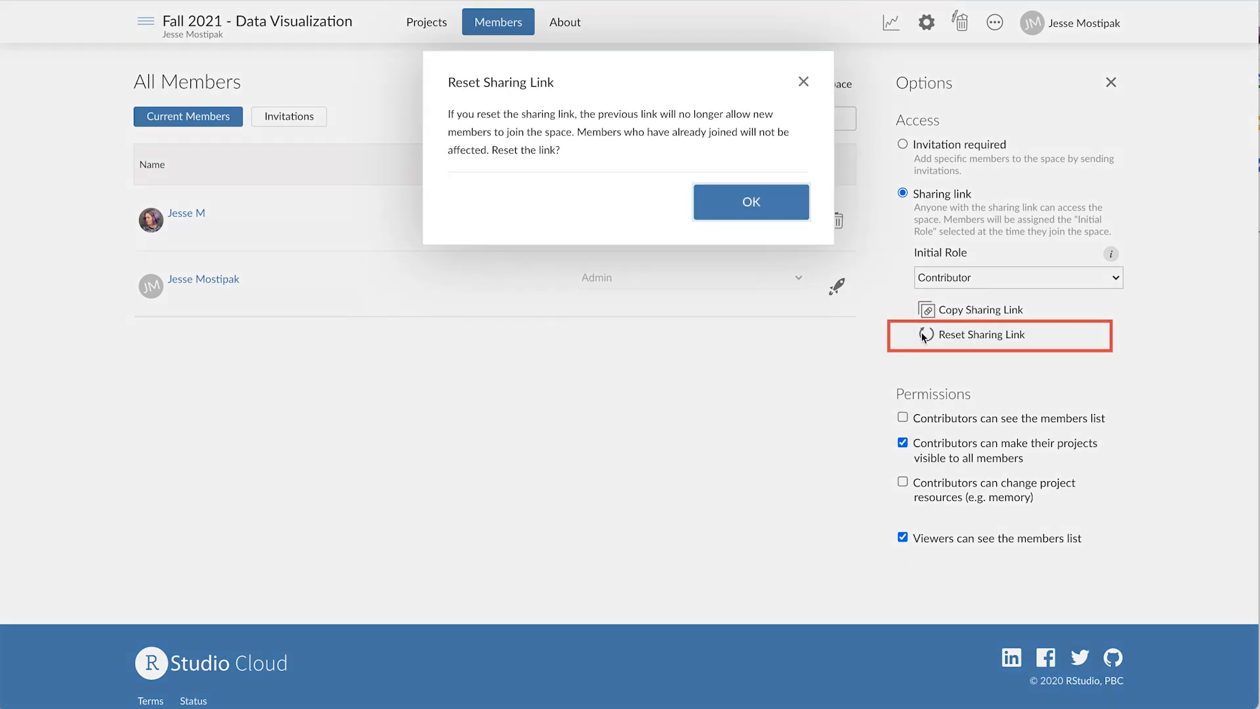
left_click(751, 202)
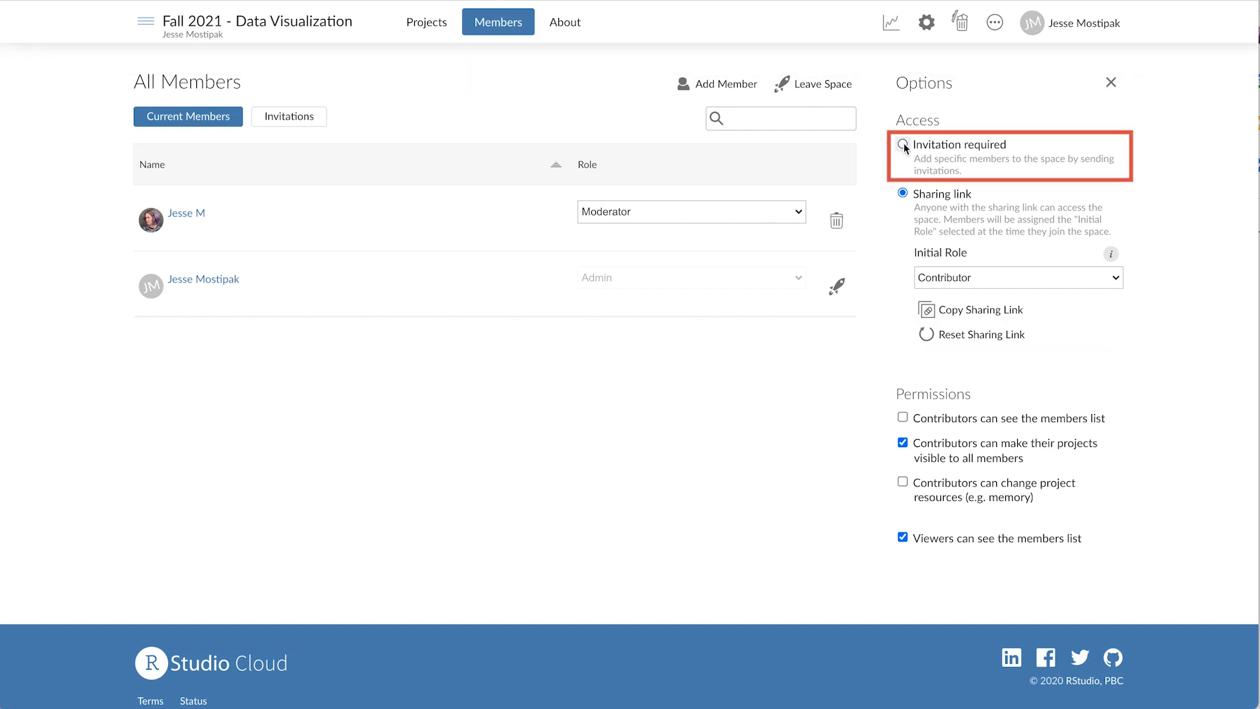
left_click(903, 145)
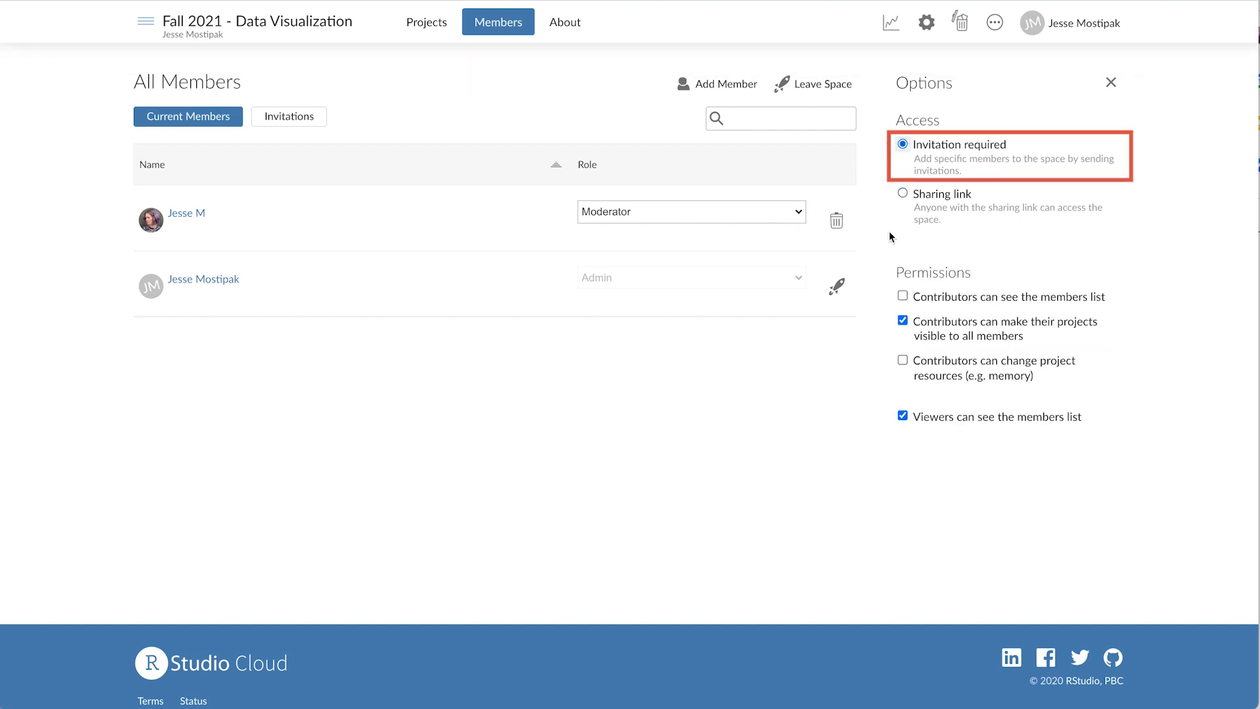